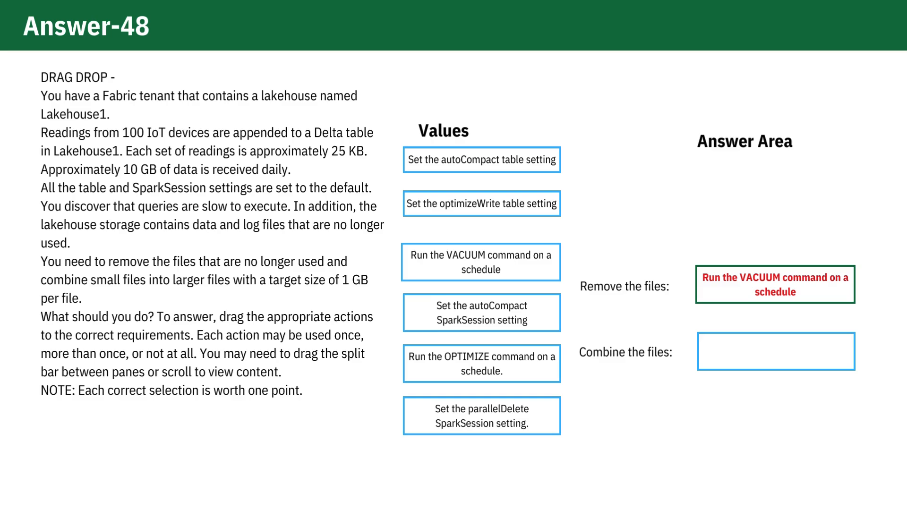
Place 'Run the OPTIMIZE command on a schedule.' in the 'Combine the files' answer box
drag(481, 363, 775, 351)
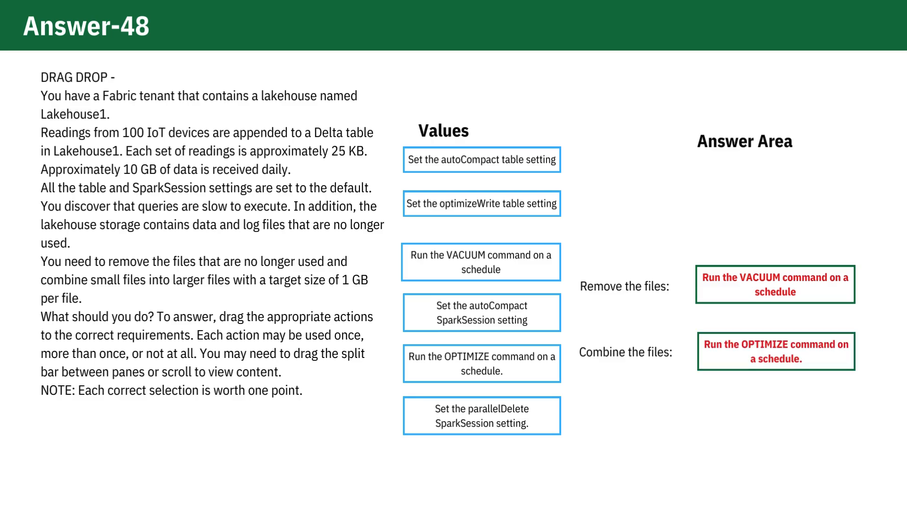